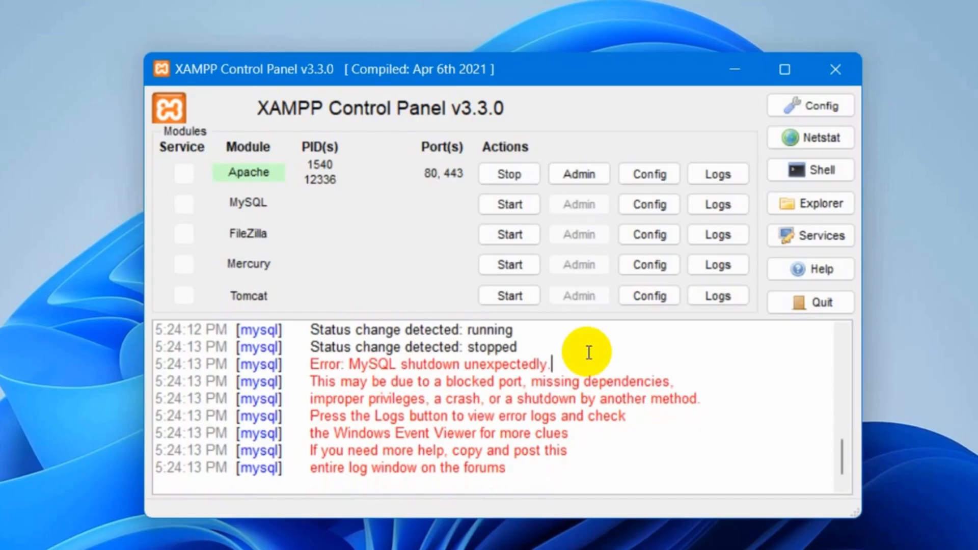
mouse_move(299, 368)
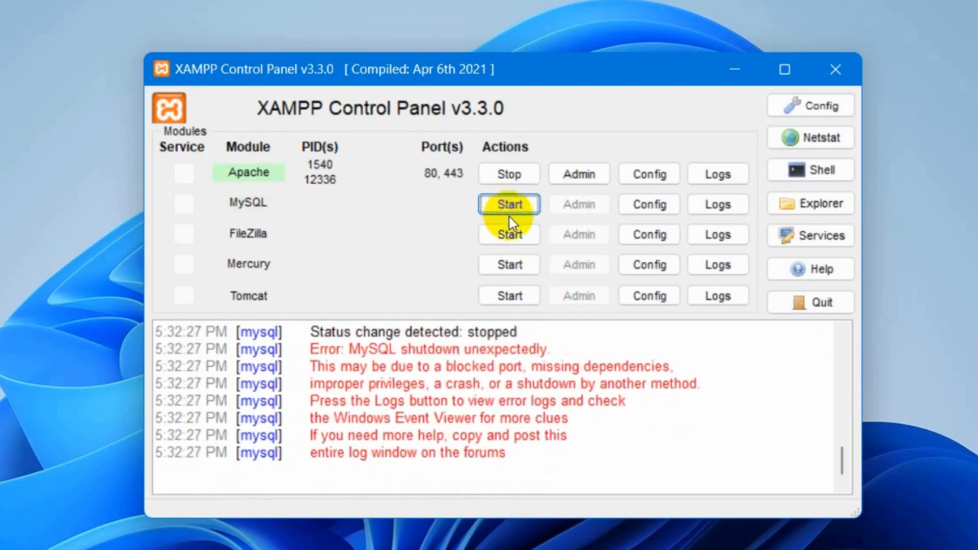
mouse_move(490, 437)
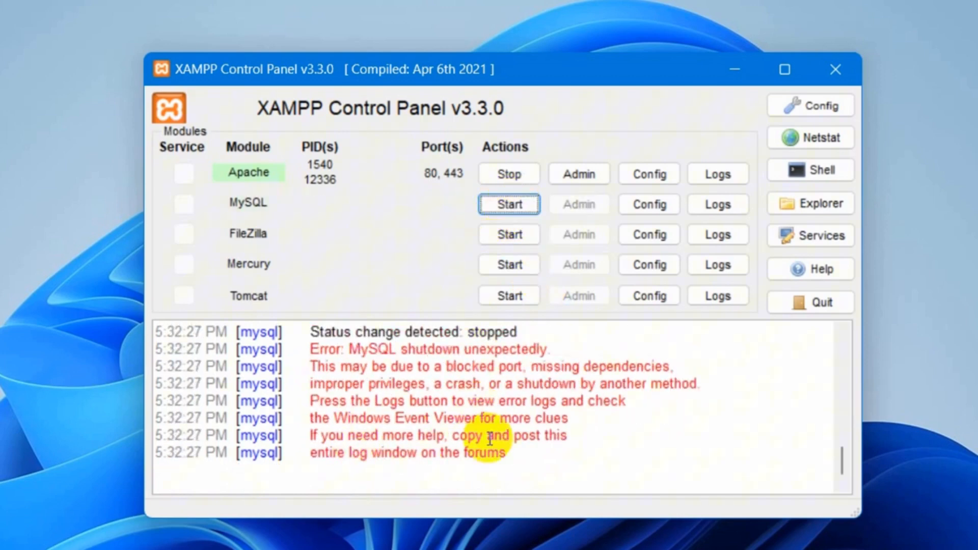
- Navigate File Explorer to C:\xampp\mysql, showing the backup, bin and data subfolders
click(509, 204)
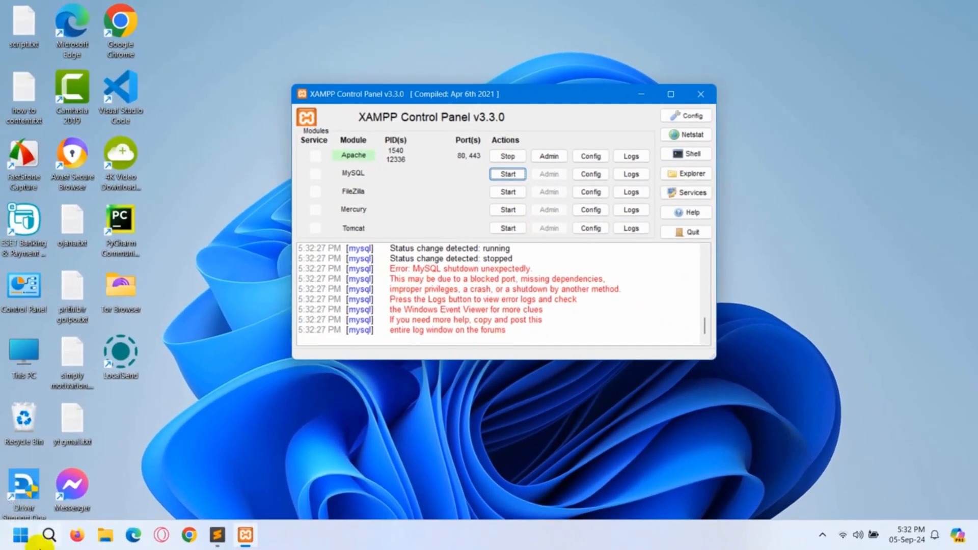
mouse_move(241, 452)
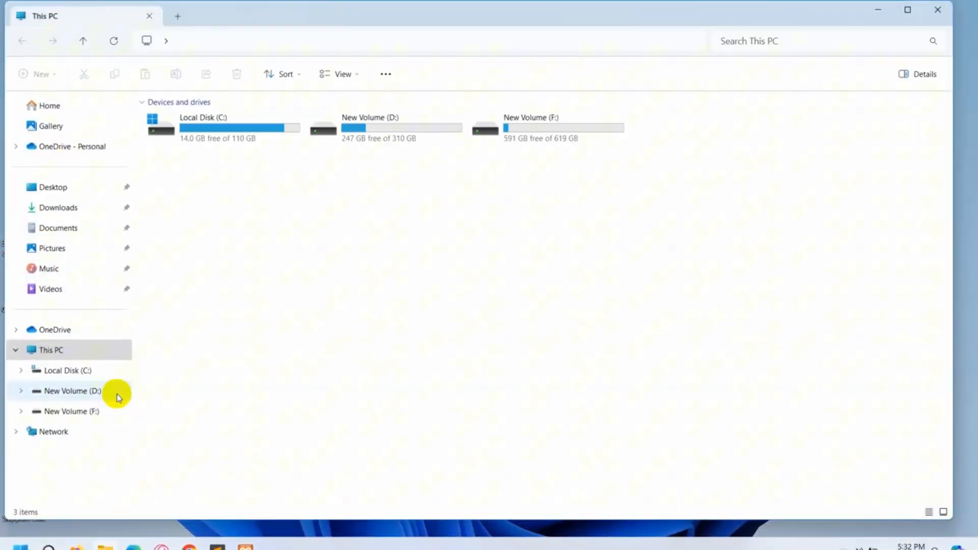
click(67, 370)
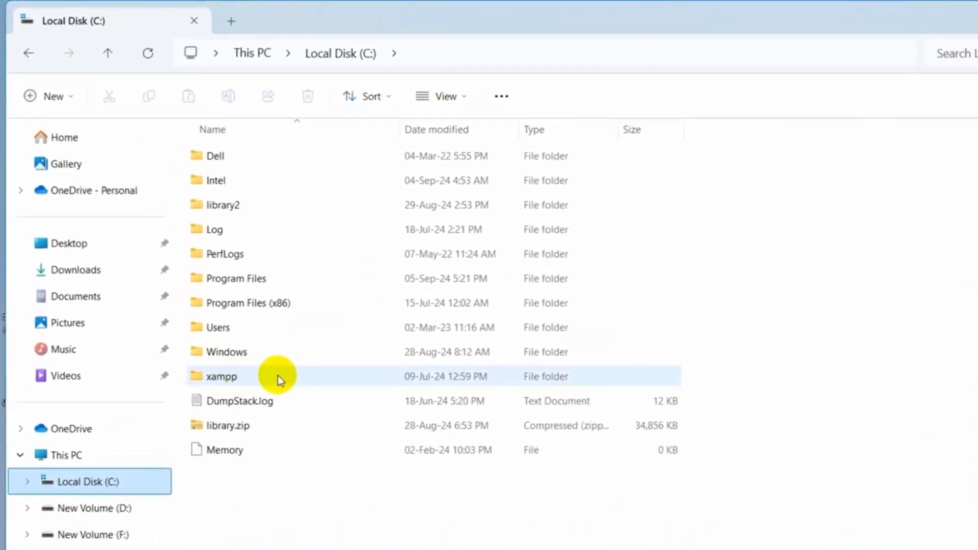
mouse_move(267, 377)
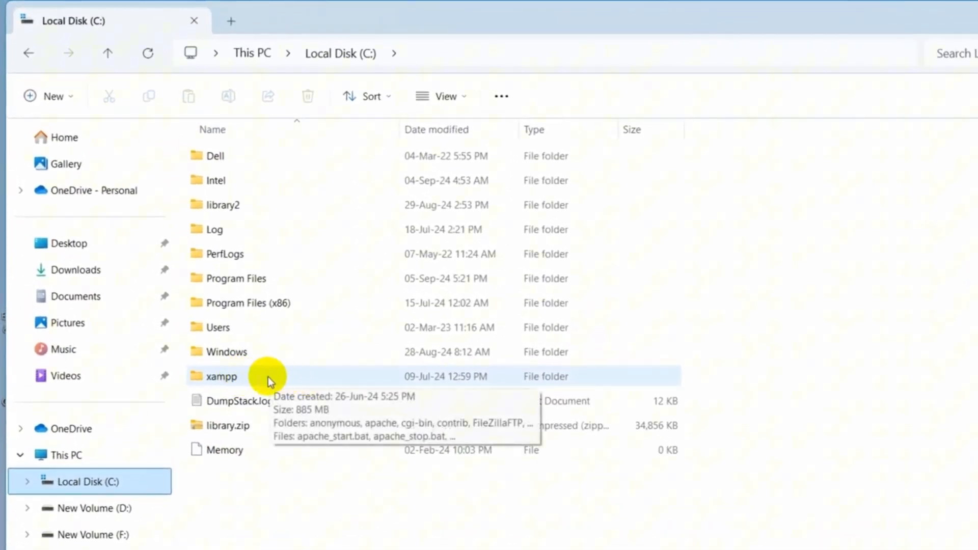
double_click(221, 376)
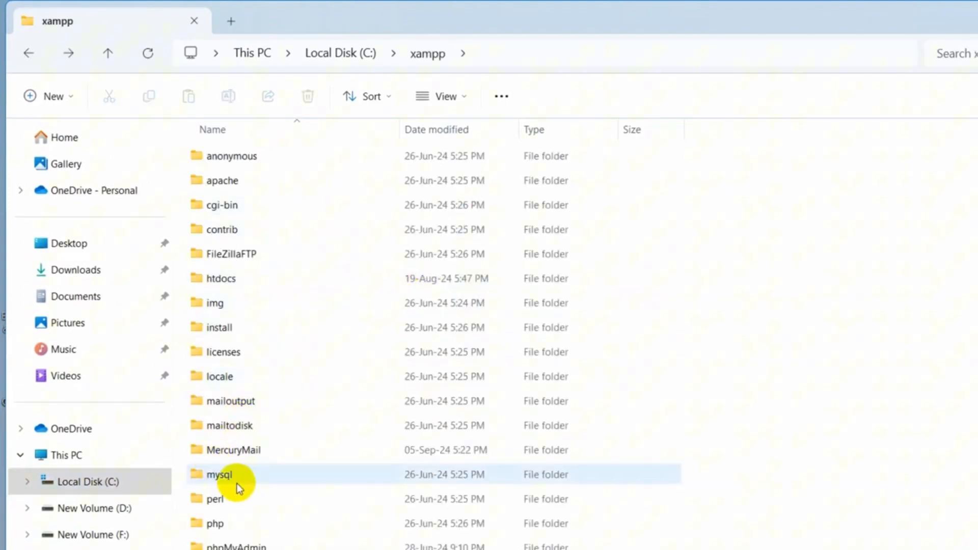
mouse_move(266, 476)
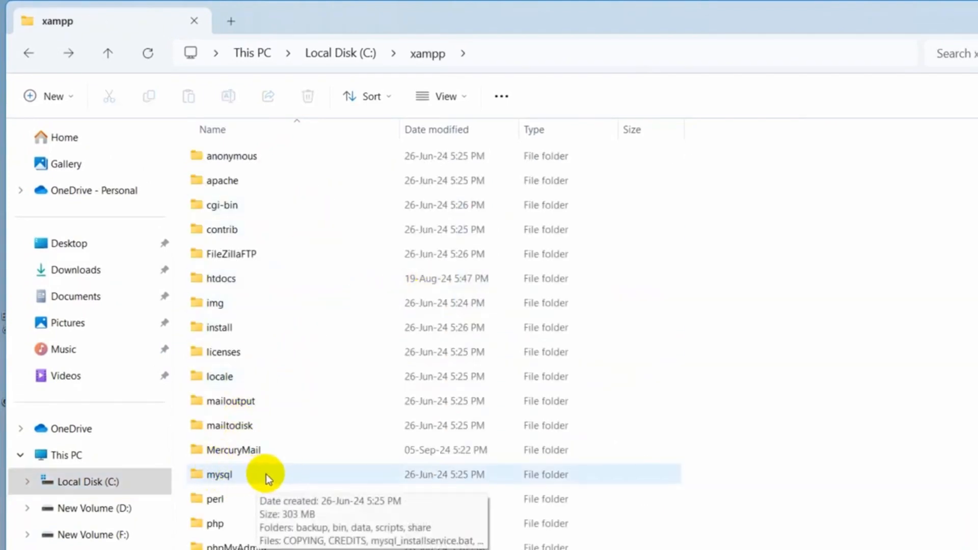
mouse_move(249, 476)
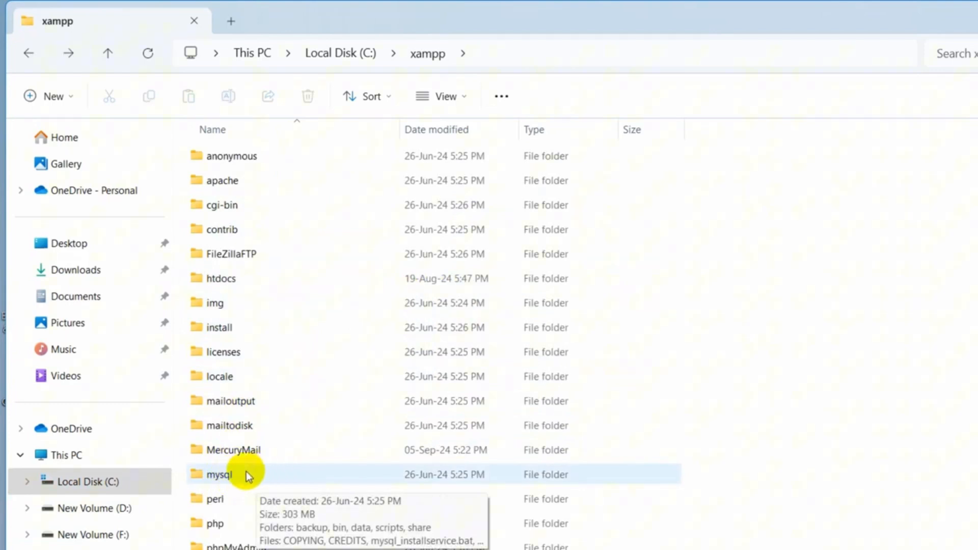
mouse_move(285, 482)
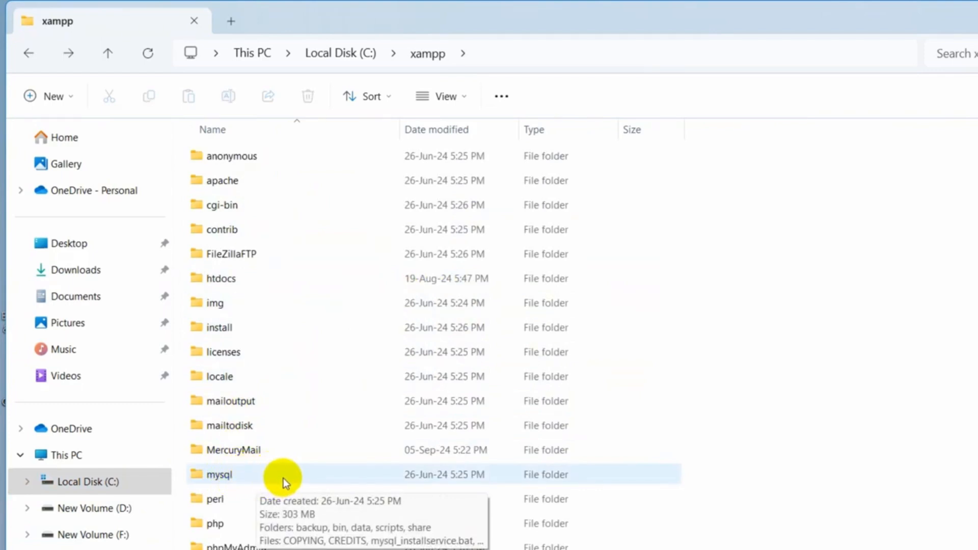
double_click(218, 474)
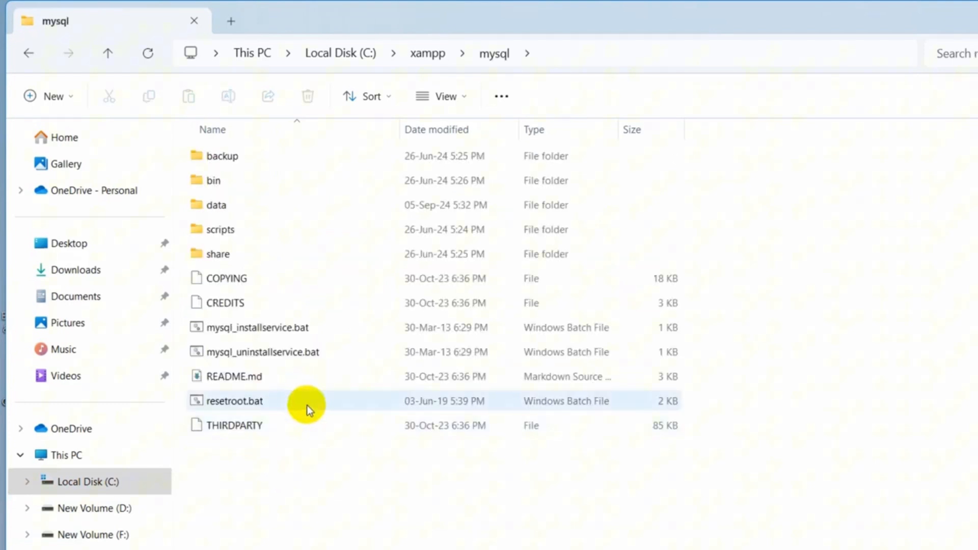
- Rename the data folder to data_old and add a new empty folder named data beside it
click(216, 204)
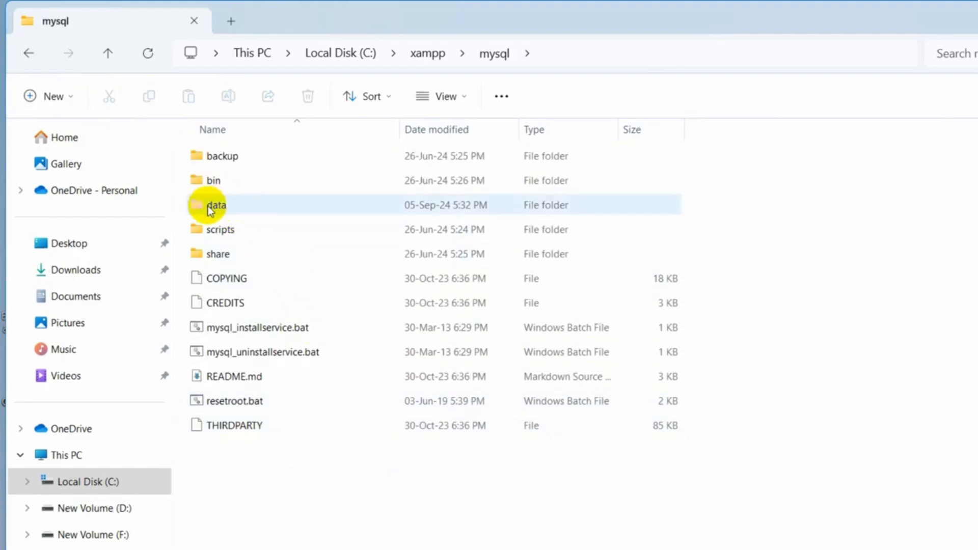
mouse_move(243, 209)
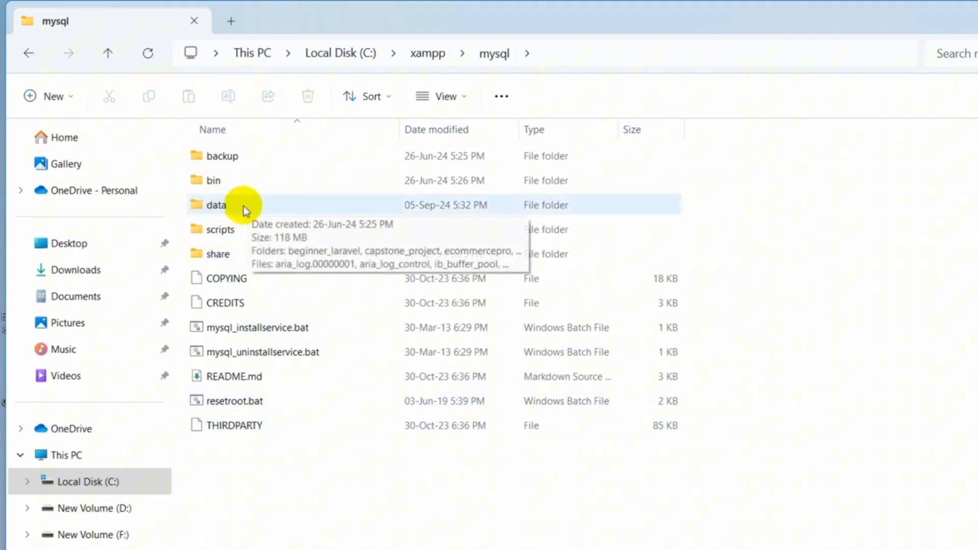
click(216, 205)
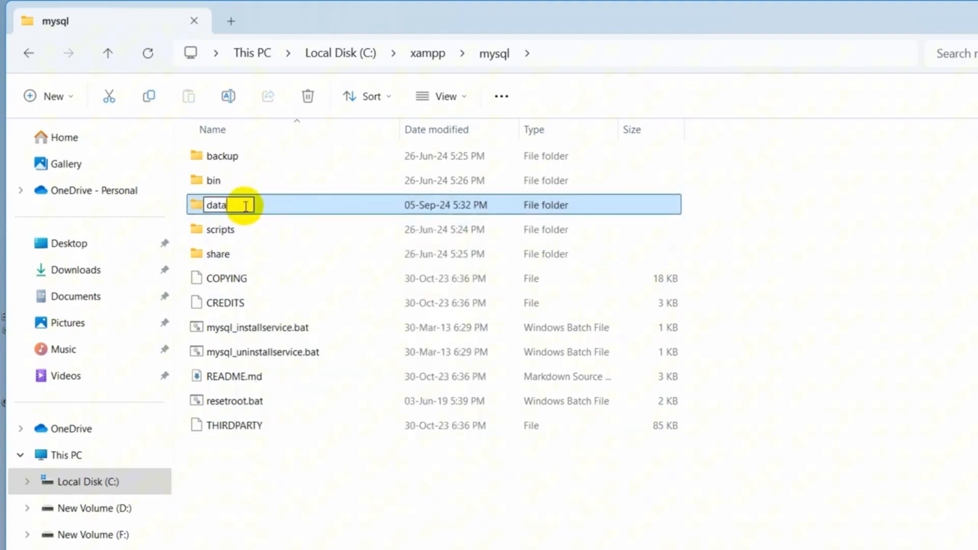
text(_)
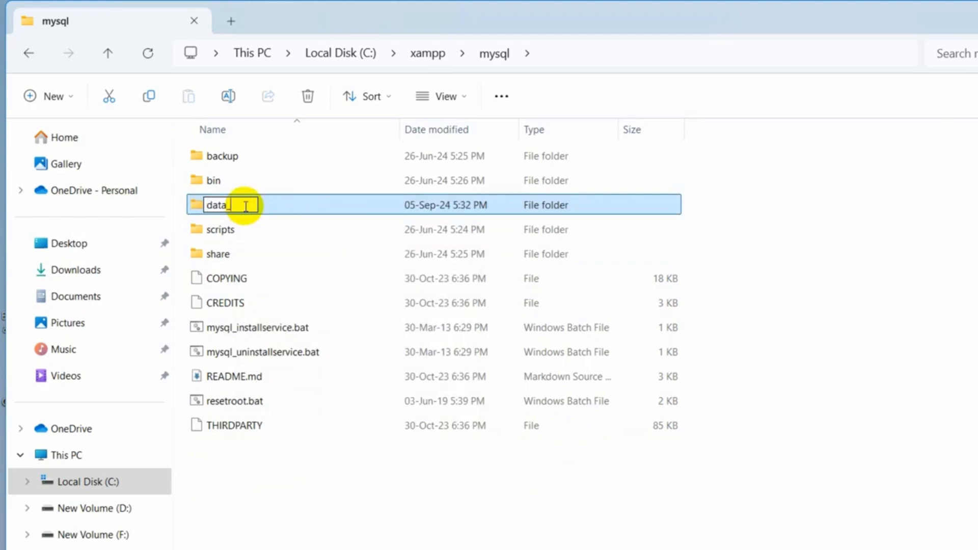
text(_old)
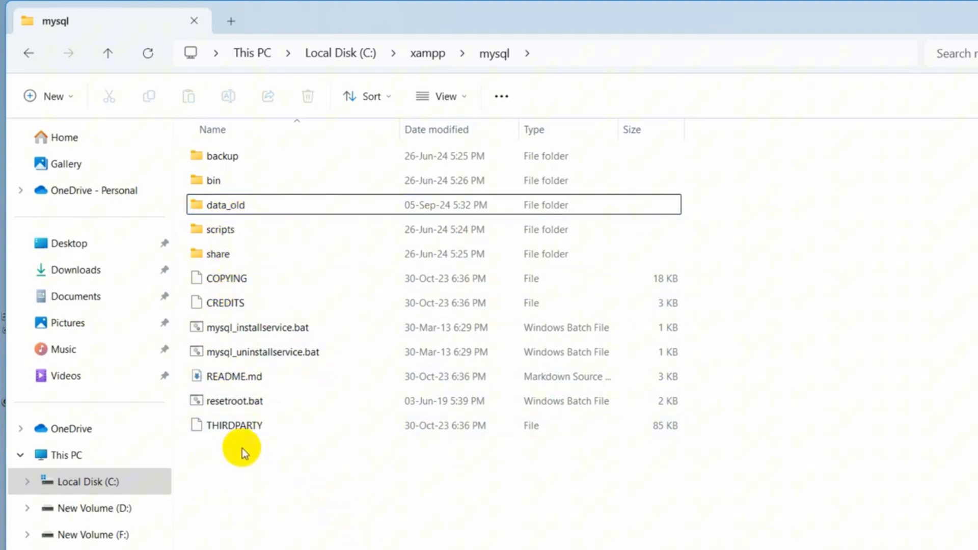
right_click(244, 448)
text(data)
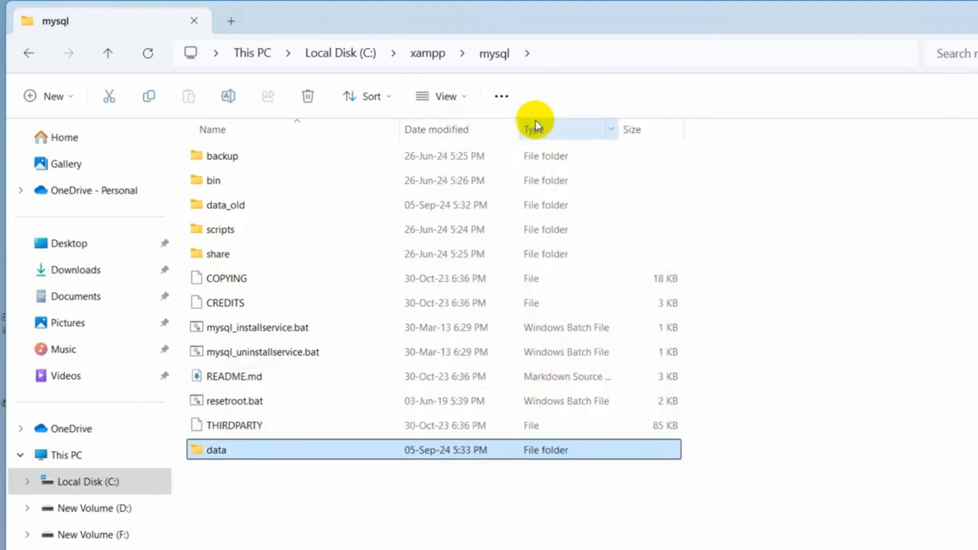
mouse_move(202, 218)
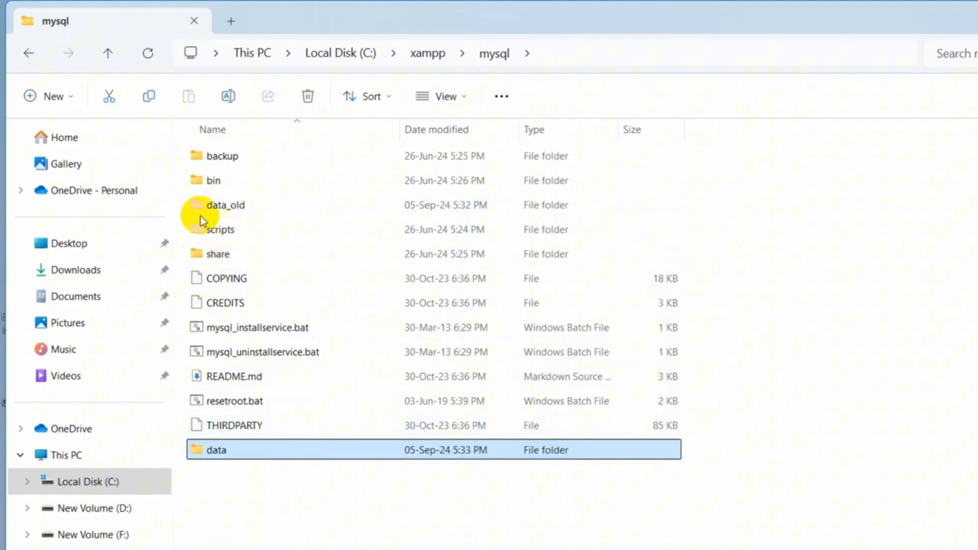
mouse_move(253, 209)
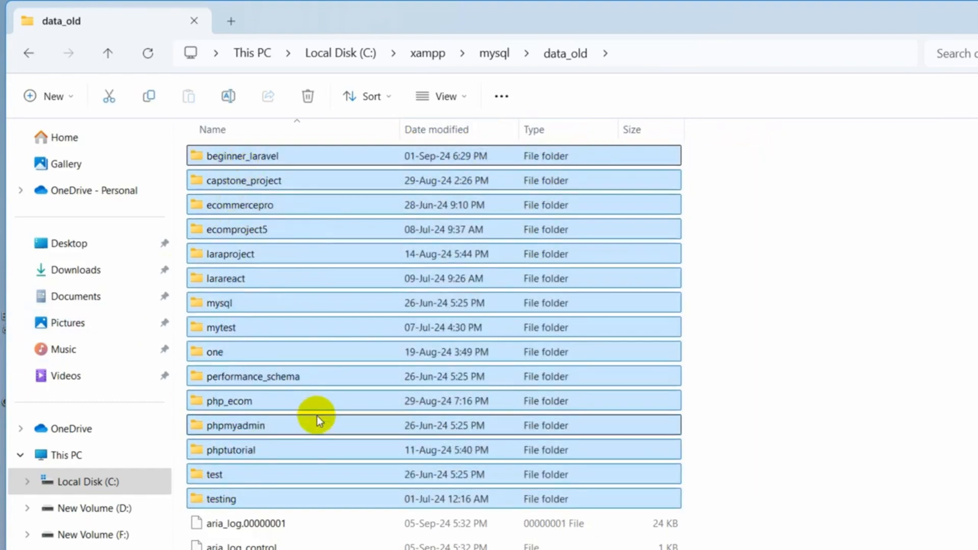
mouse_move(228, 474)
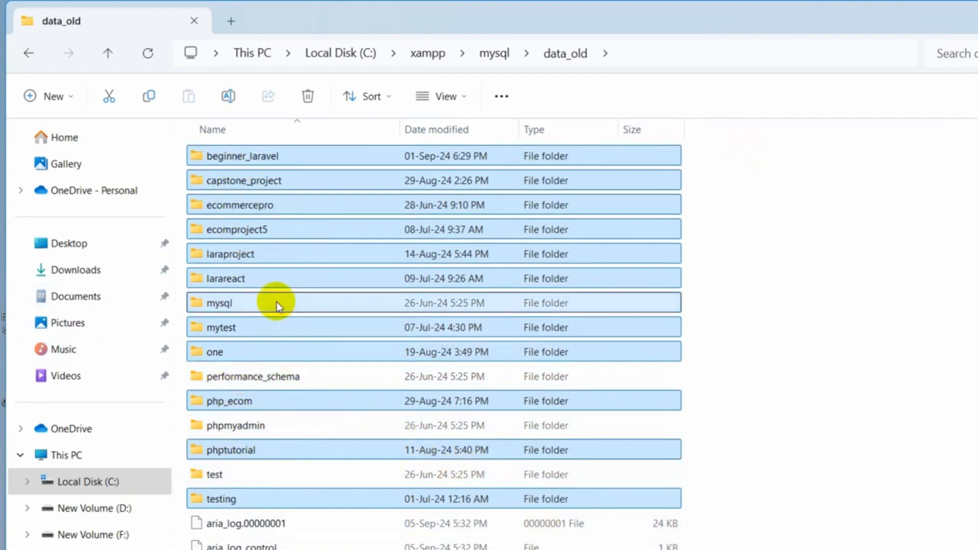
mouse_move(411, 205)
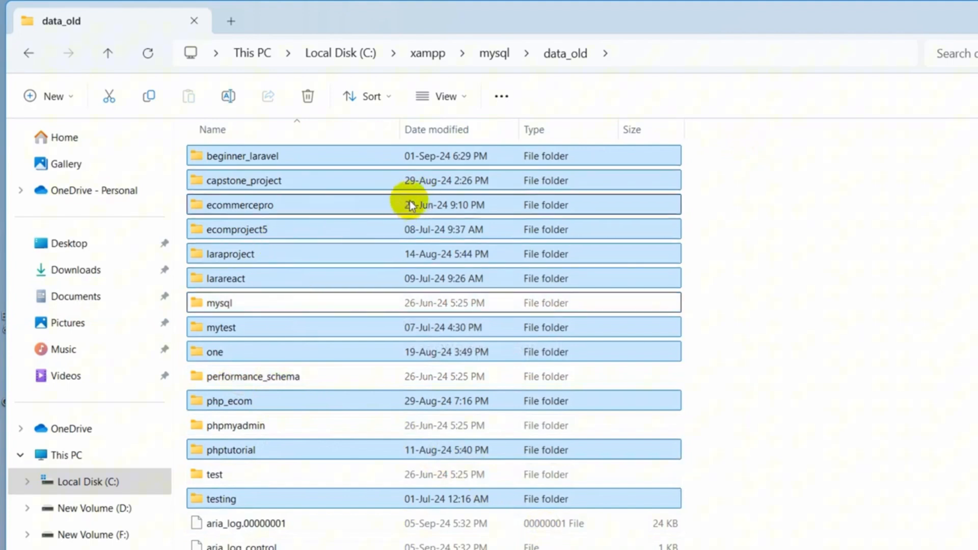
mouse_move(369, 176)
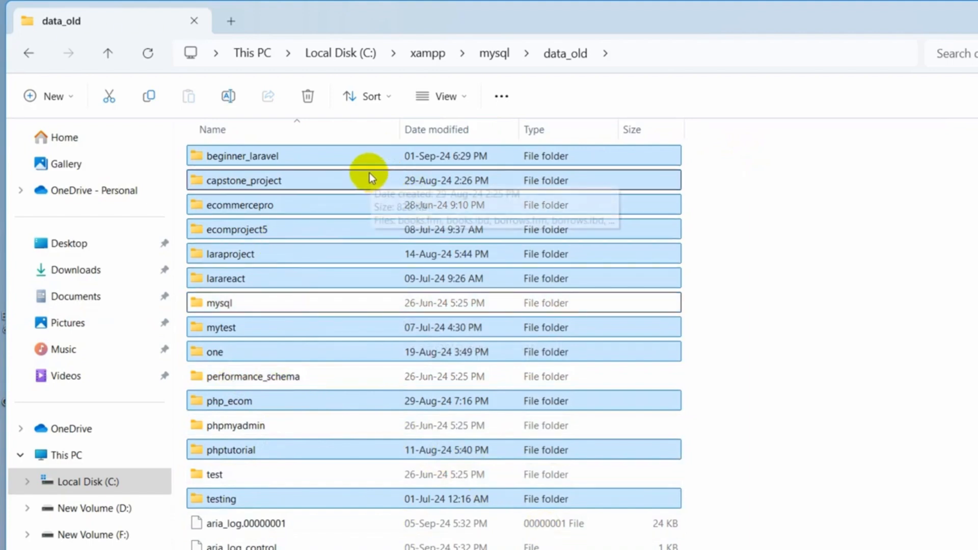
mouse_move(527, 376)
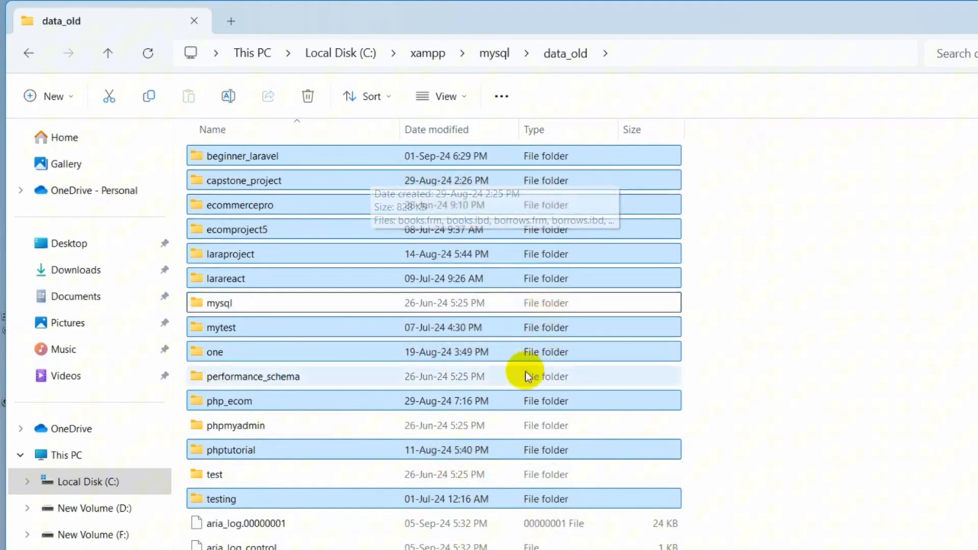
- In data_old, select the project database folders plus ibdata1 and copy them, skipping mysql, performance_schema, phpmyadmin and test
scroll(down, 3)
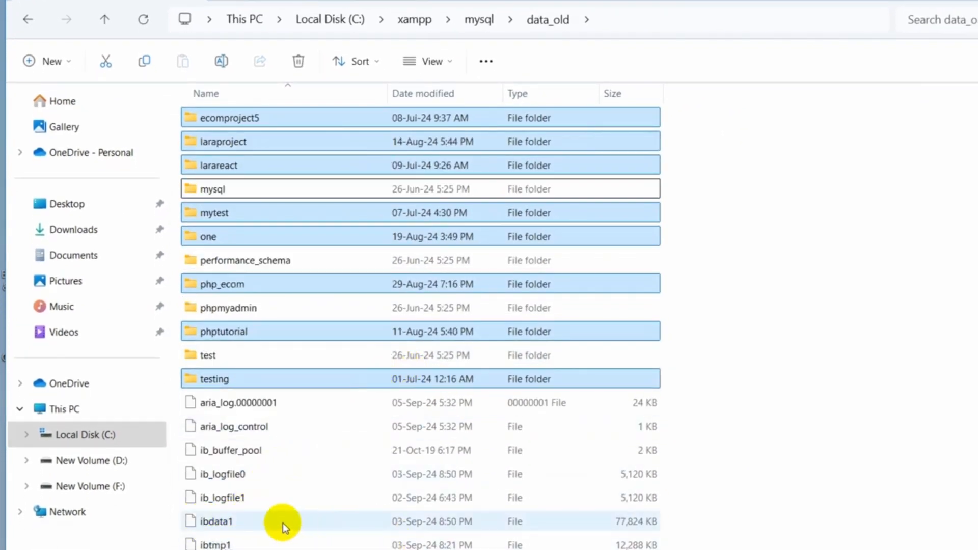
scroll(down, 3)
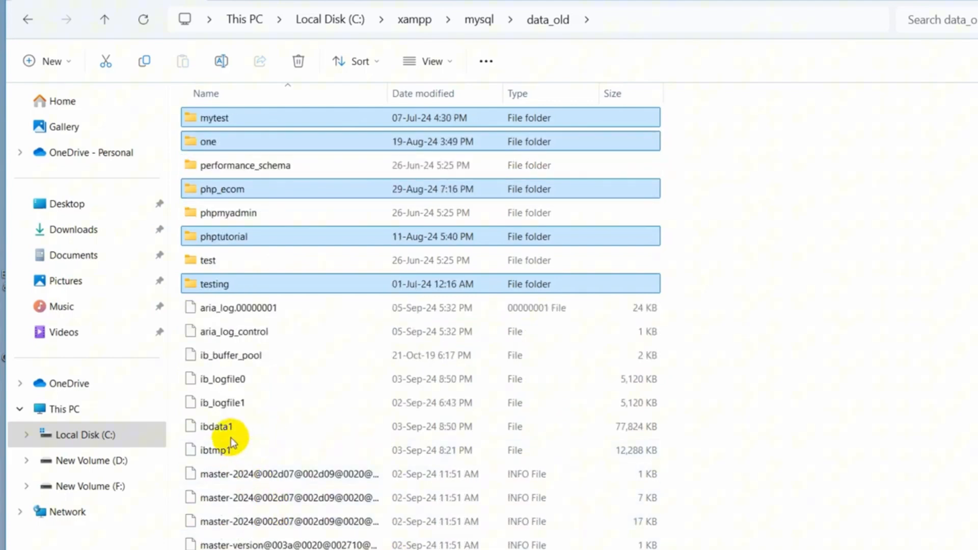
click(215, 426)
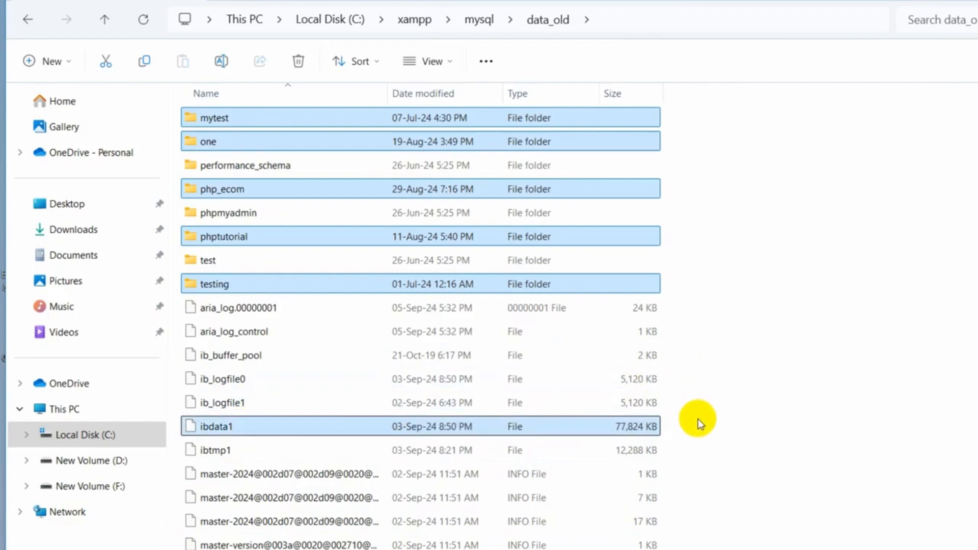
scroll(up, 3)
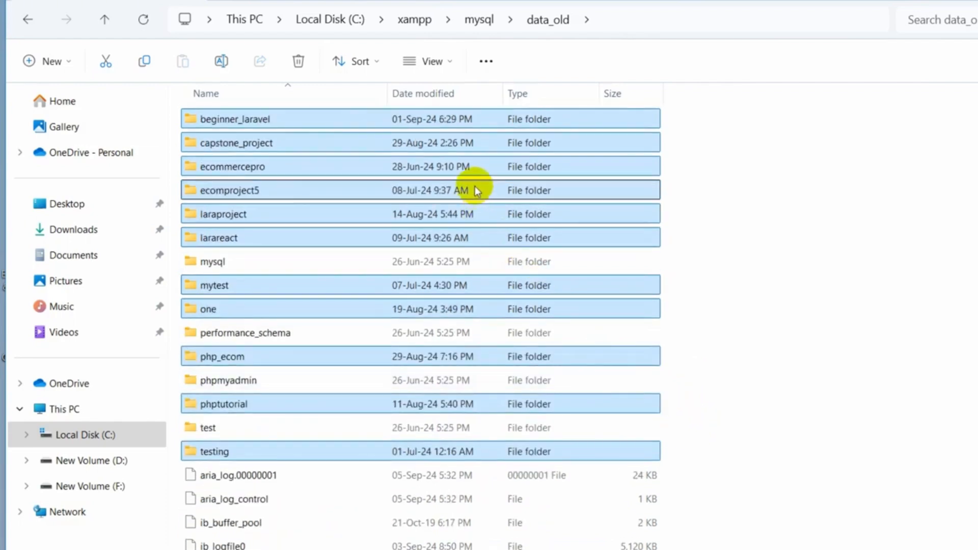
mouse_move(476, 166)
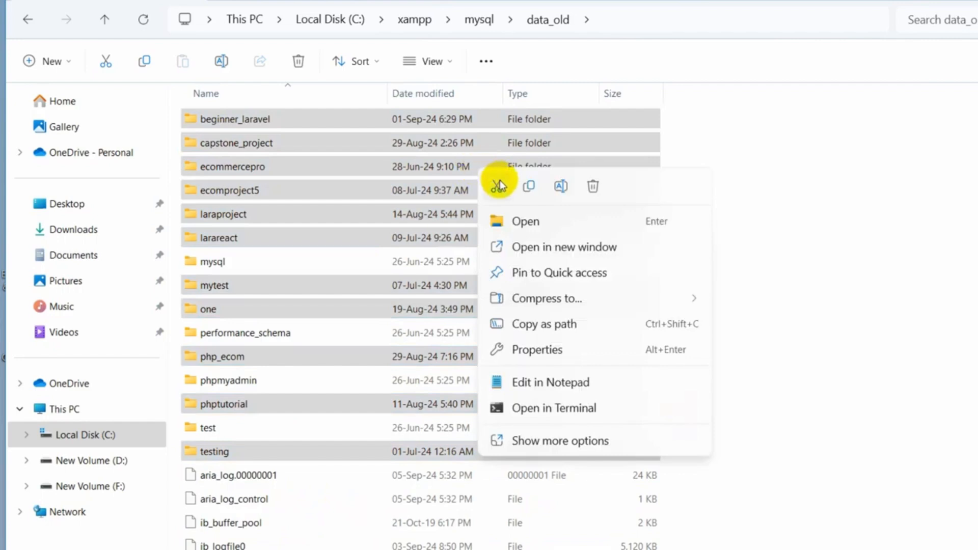
mouse_move(528, 186)
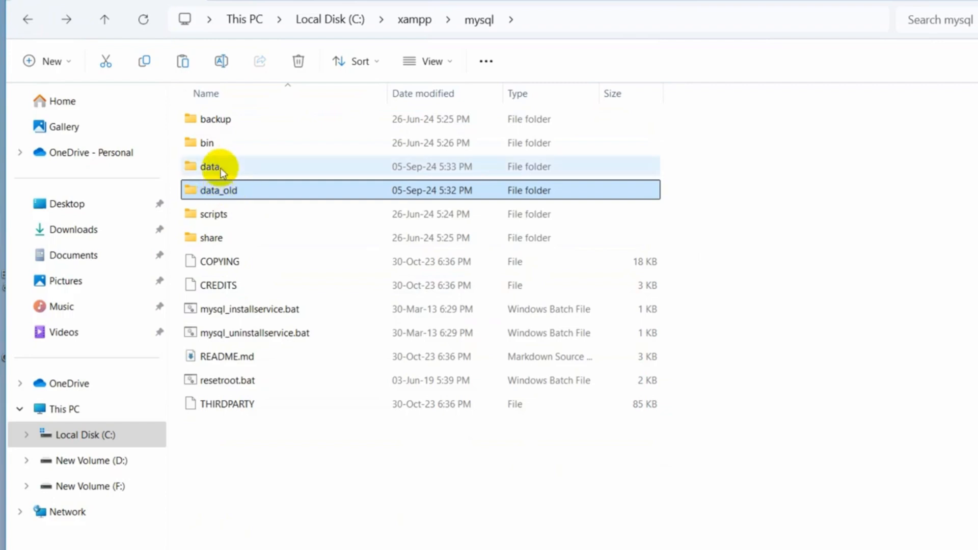
- Paste the copied project folders and ibdata1 into the new empty data folder
double_click(210, 166)
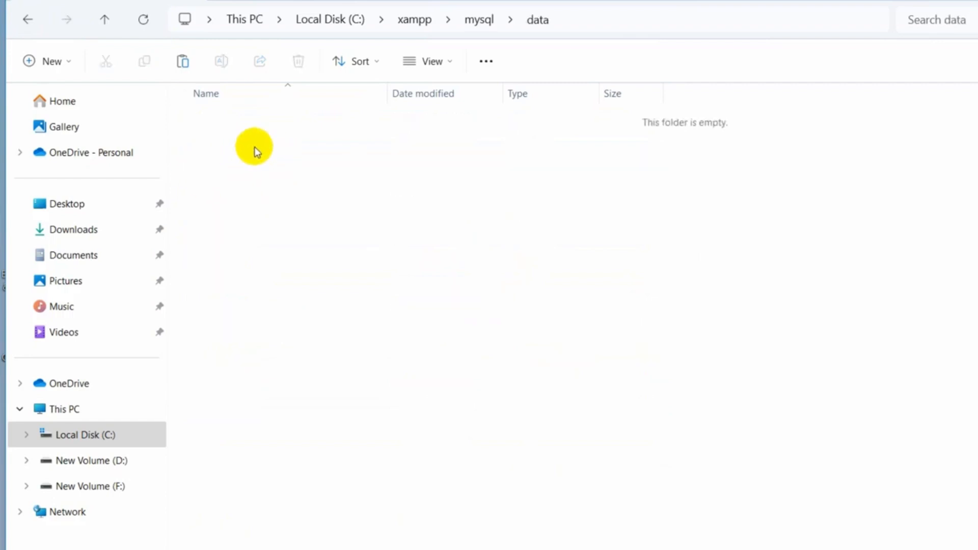
mouse_move(398, 197)
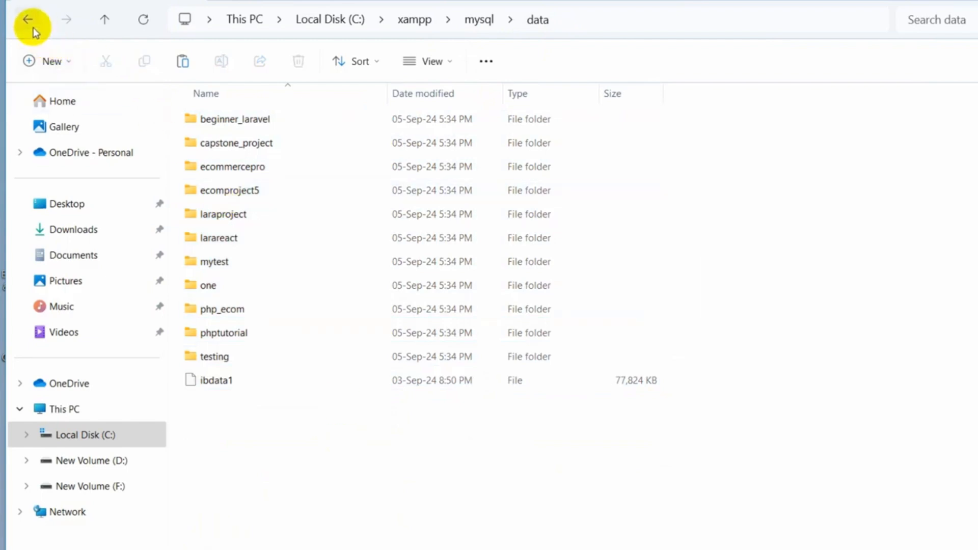
- Copy everything in the backup folder except ibdata1
click(28, 19)
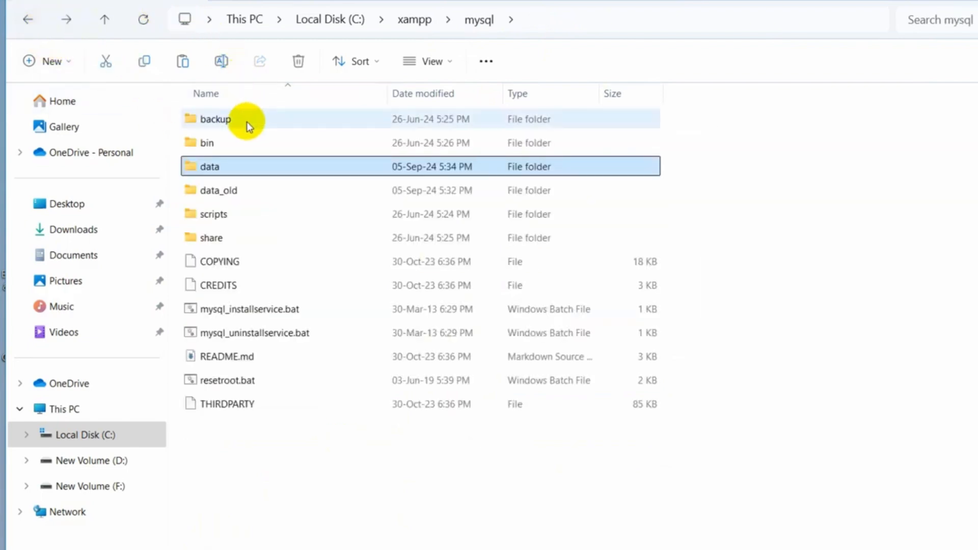
mouse_move(265, 118)
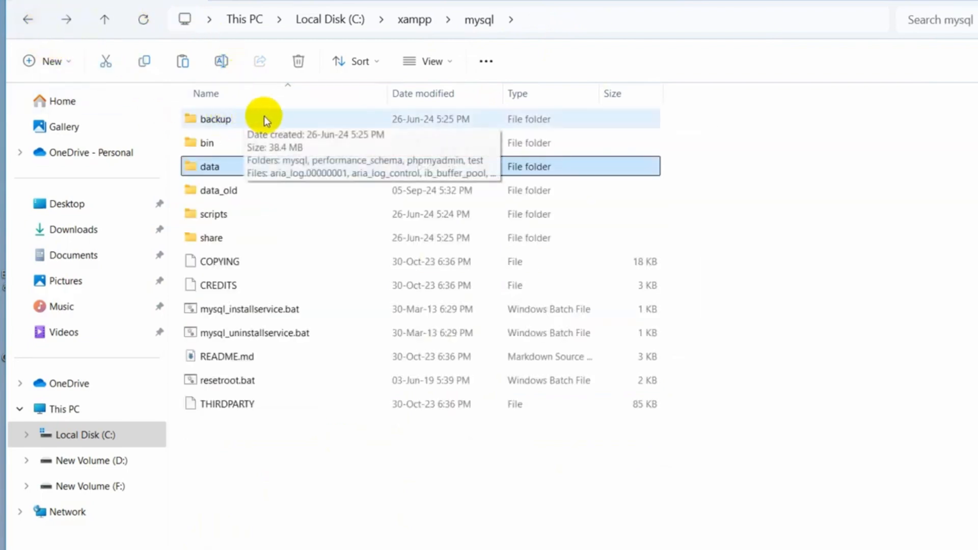
double_click(215, 119)
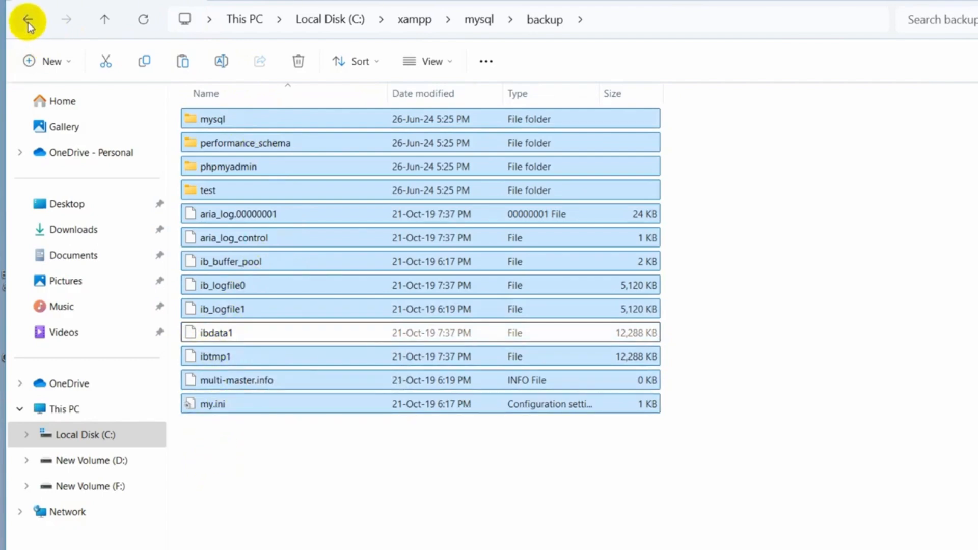
click(26, 19)
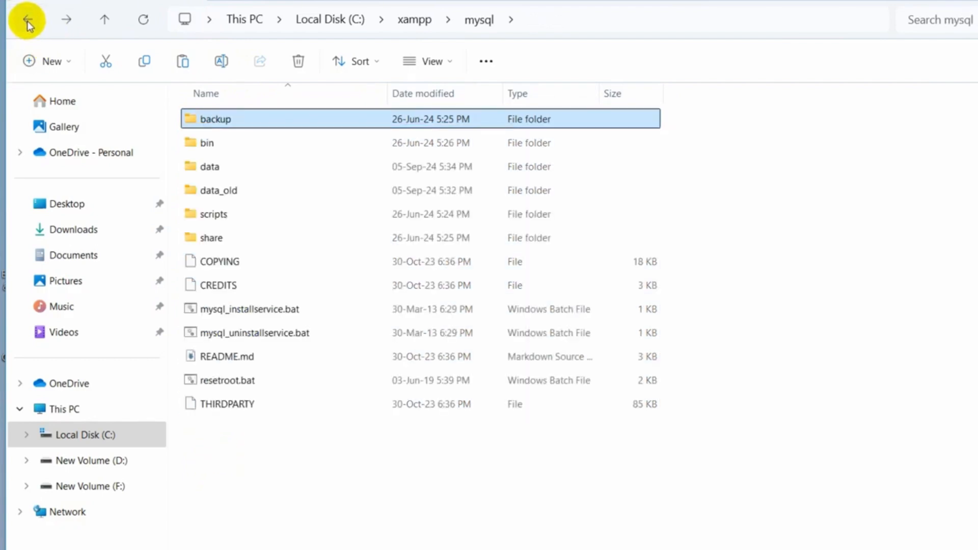
mouse_move(246, 166)
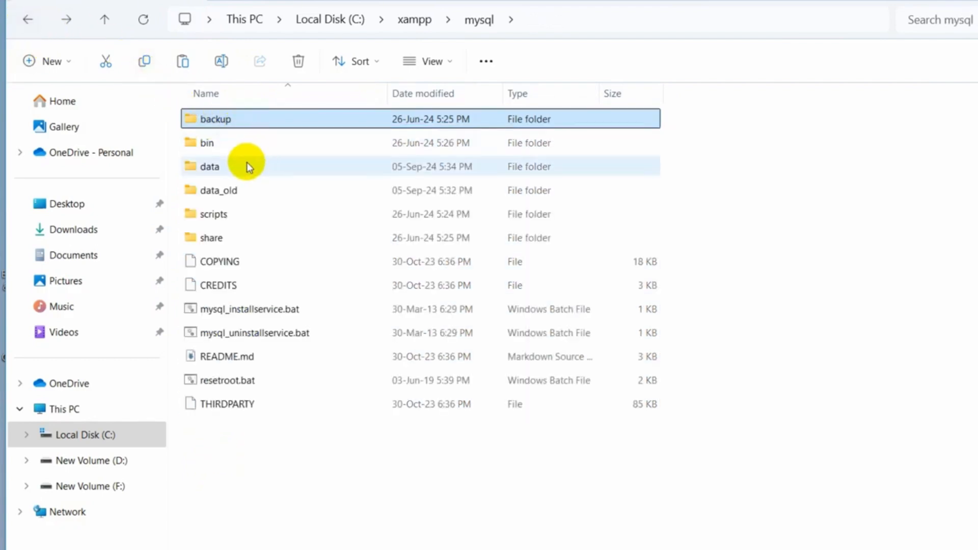
- Paste the backup's mysql, performance_schema, phpmyadmin, test and log files into the data folder
double_click(209, 166)
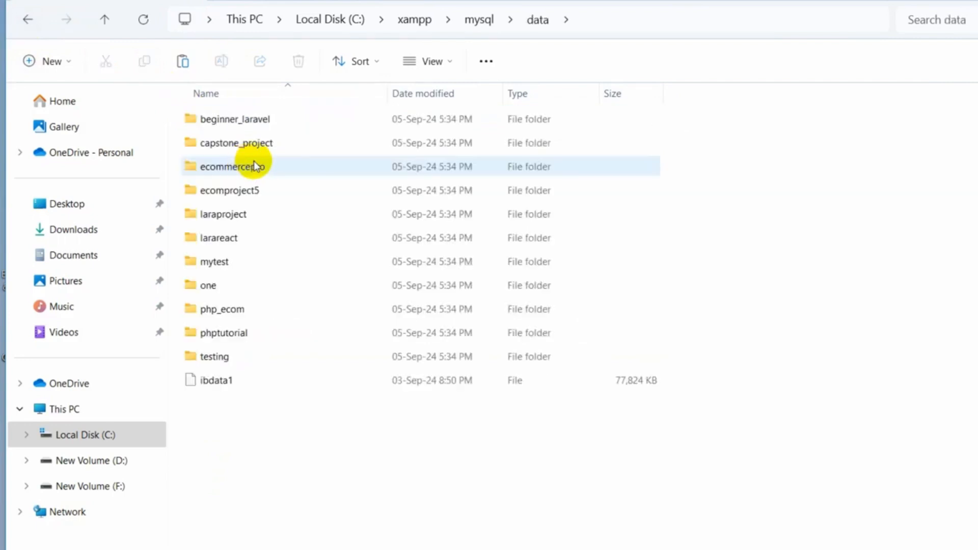
click(235, 424)
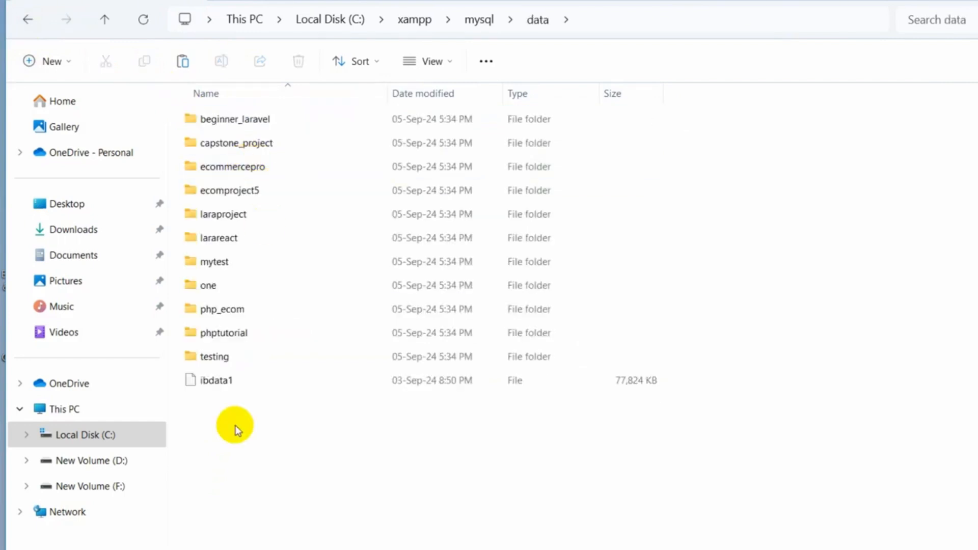
right_click(235, 429)
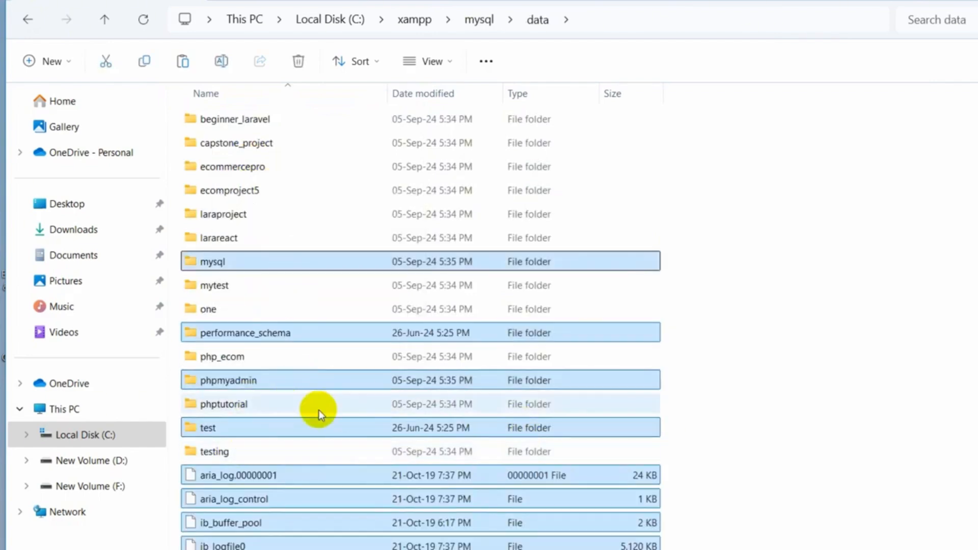
scroll(down, 3)
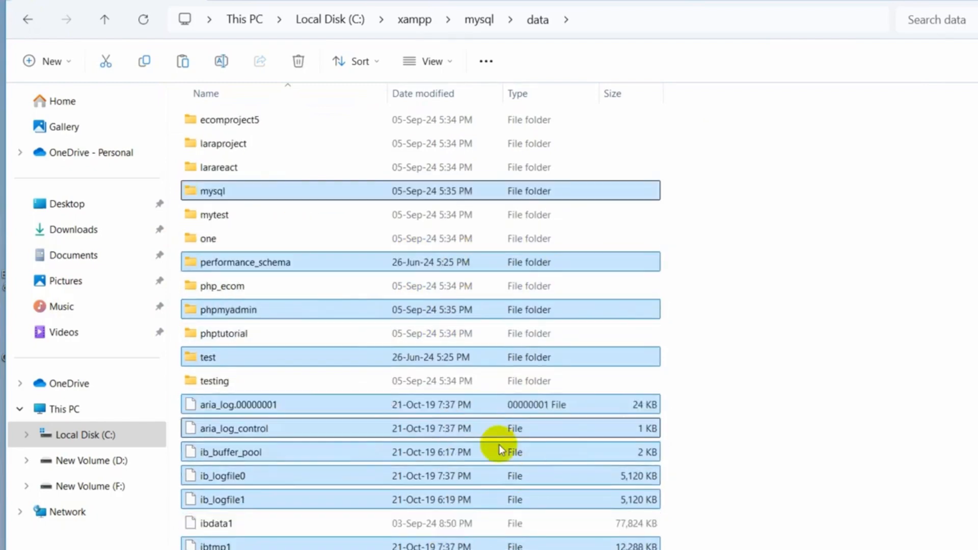
- Stop Apache in XAMPP Control Panel and close the panel
click(908, 10)
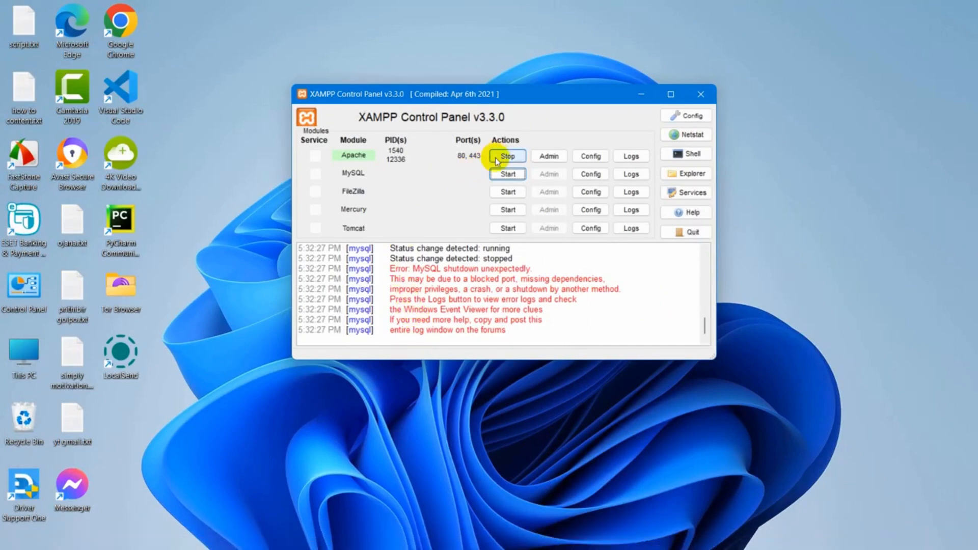
click(507, 156)
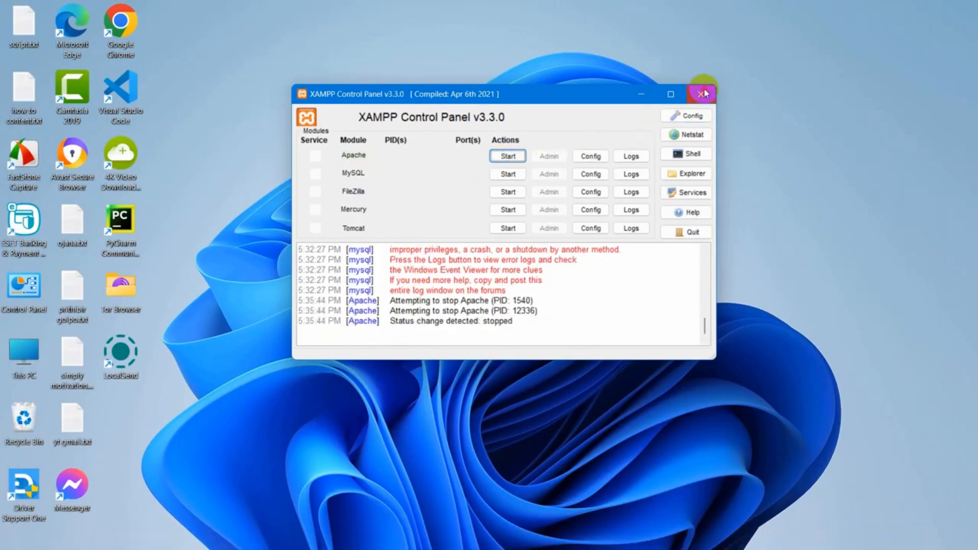
click(702, 93)
text(xa)
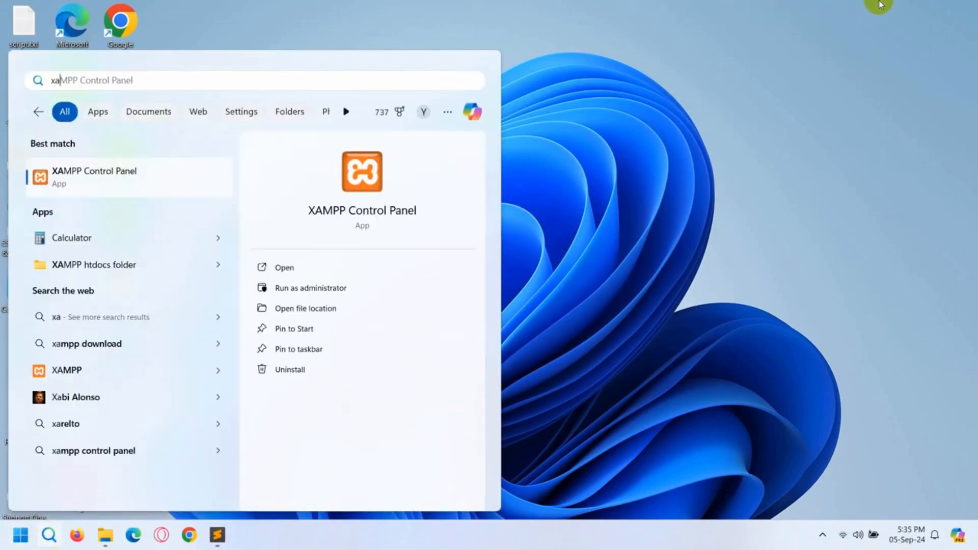
mouse_move(713, 177)
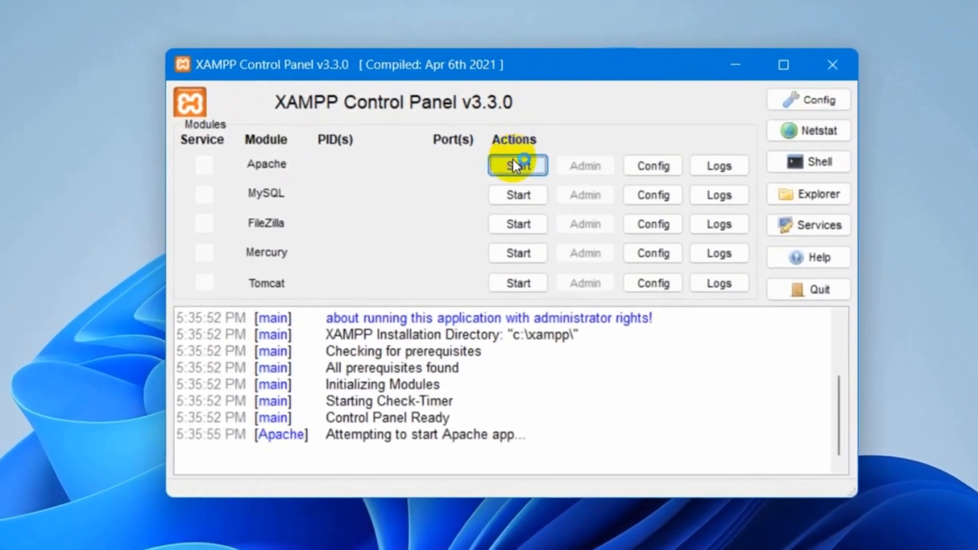
- Start the MySQL module in the reopened XAMPP Control Panel alongside running Apache
click(517, 166)
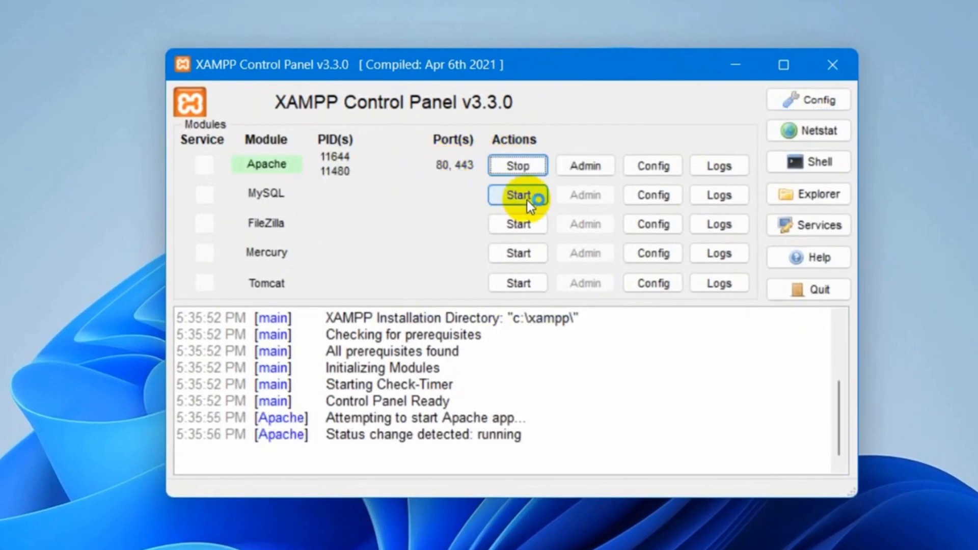